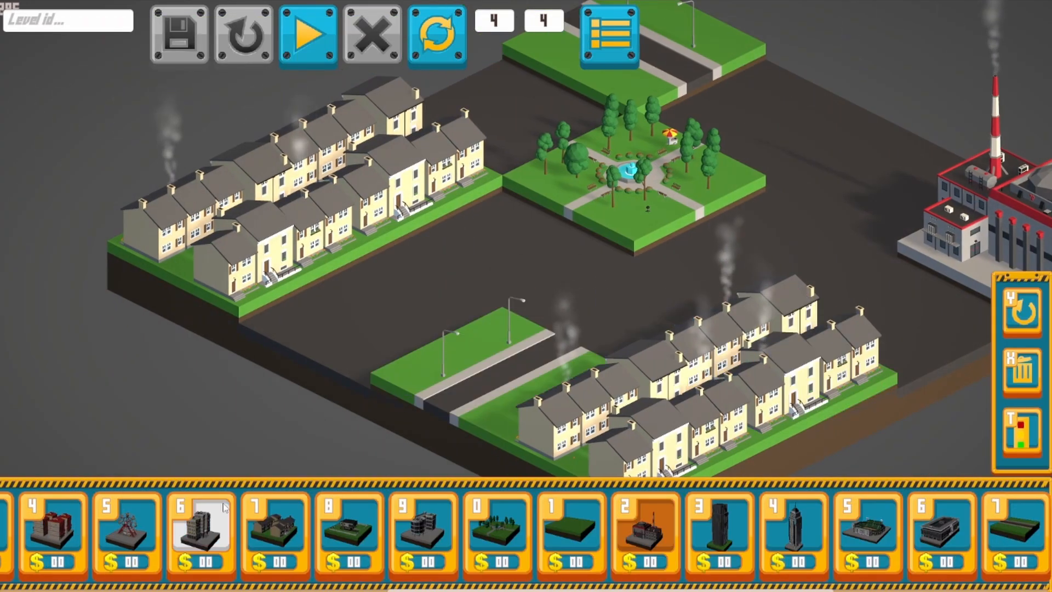
# Load level 06_Test2 by its id and open its level settings dialog.
pyautogui.write('06_Test2')
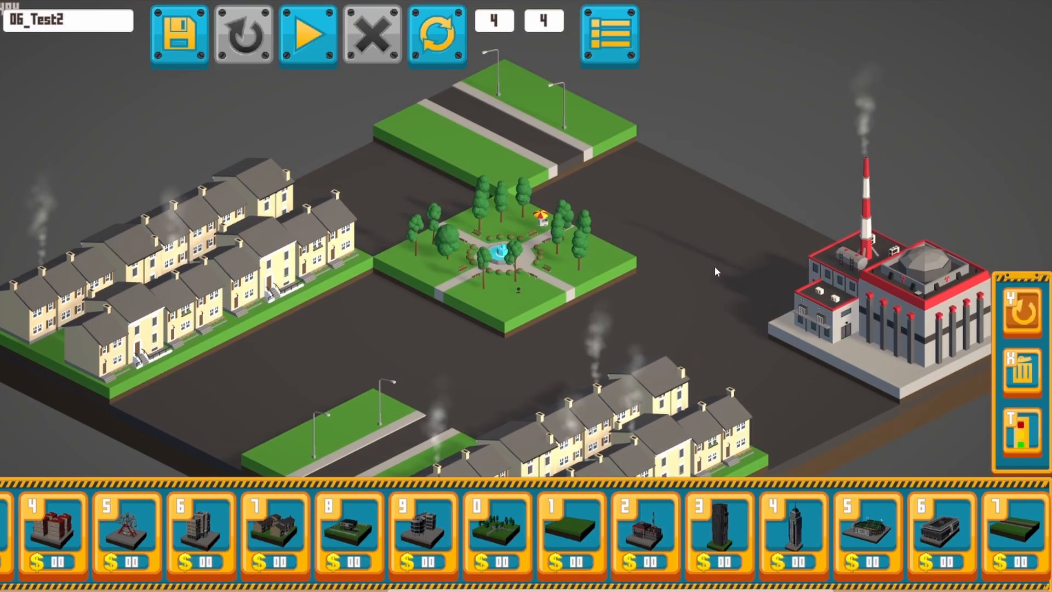
pyautogui.click(608, 34)
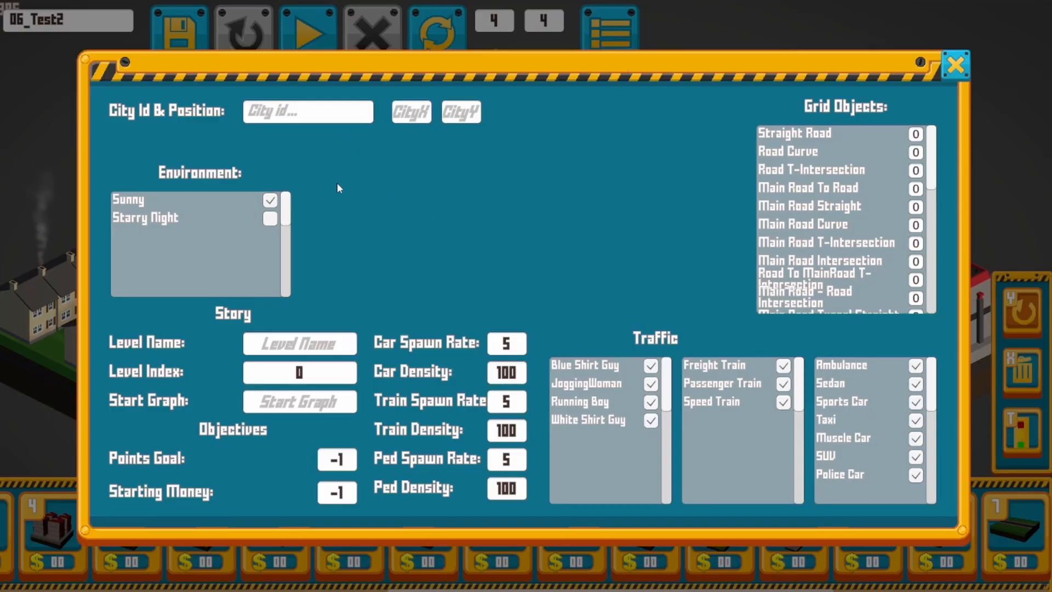
pyautogui.moveTo(549, 334)
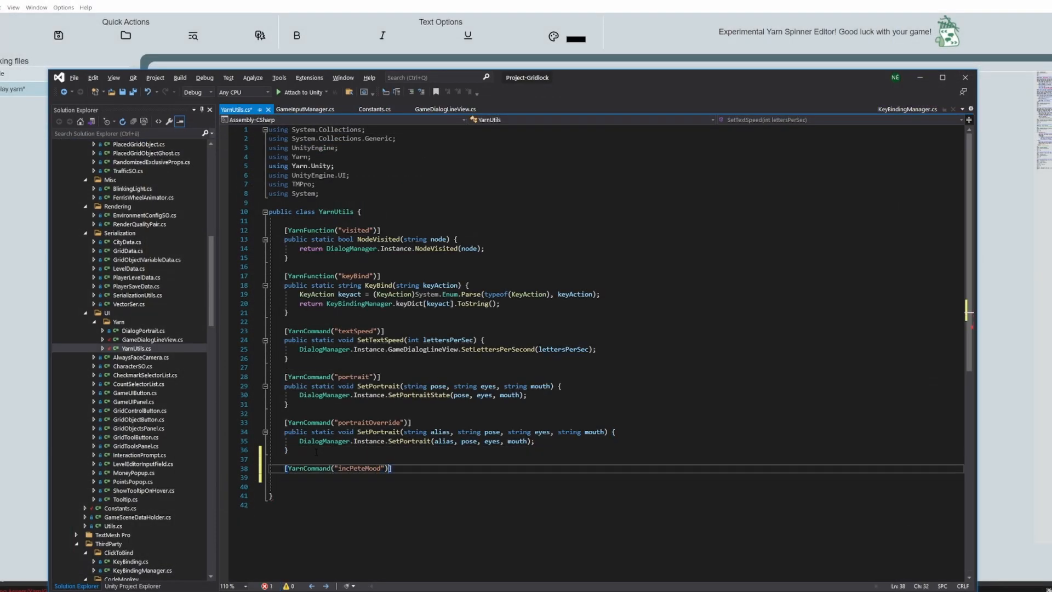
# Begin the incPeteMood command body with 'DialogManager.Instance.' in YarnUtils.cs.
pyautogui.write('DialogManager.Instance.')
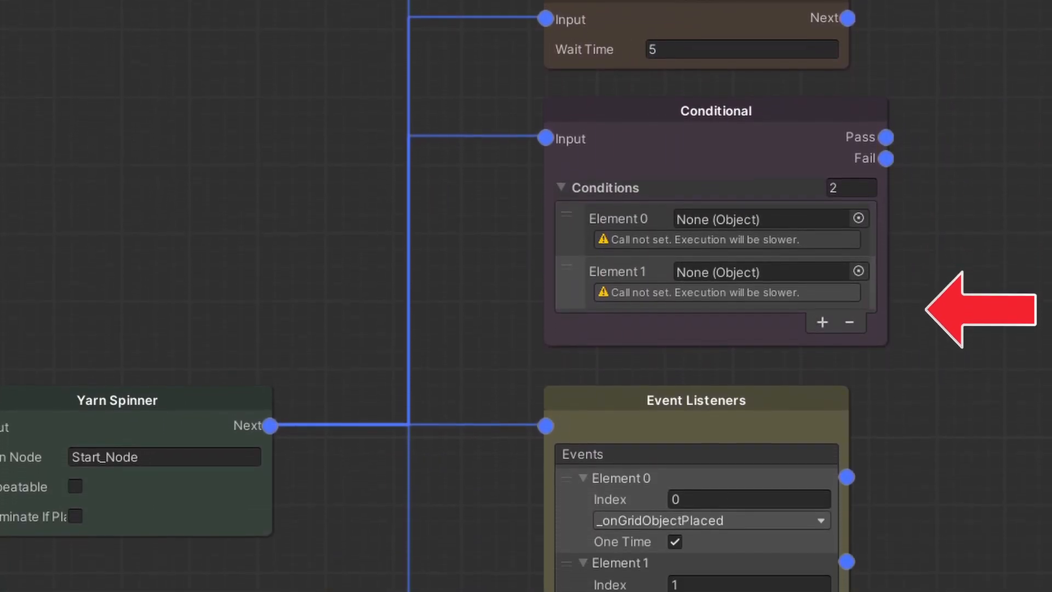
pyautogui.scroll(-3)
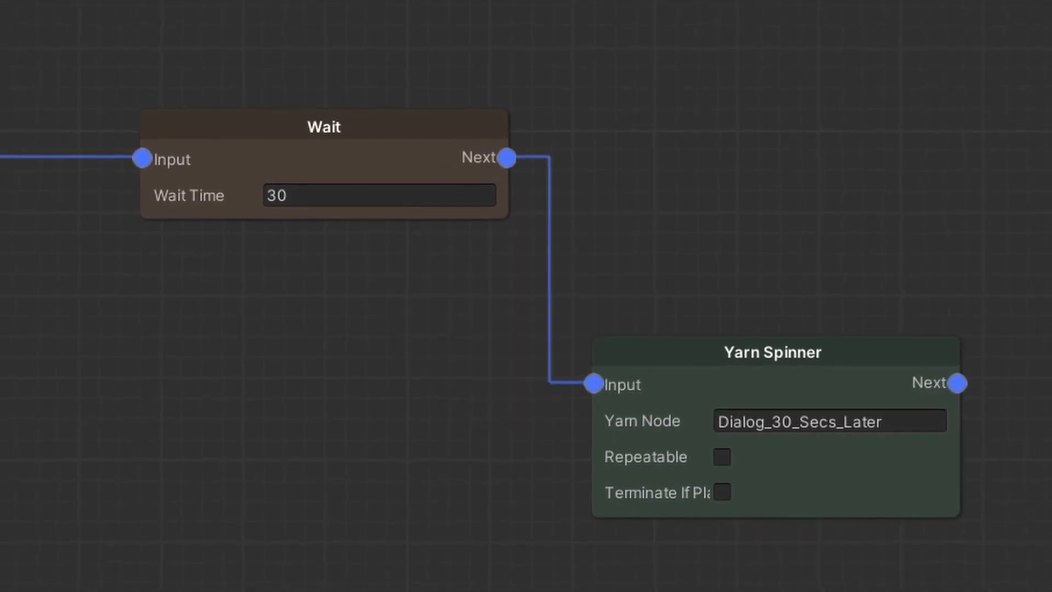
pyautogui.click(711, 449)
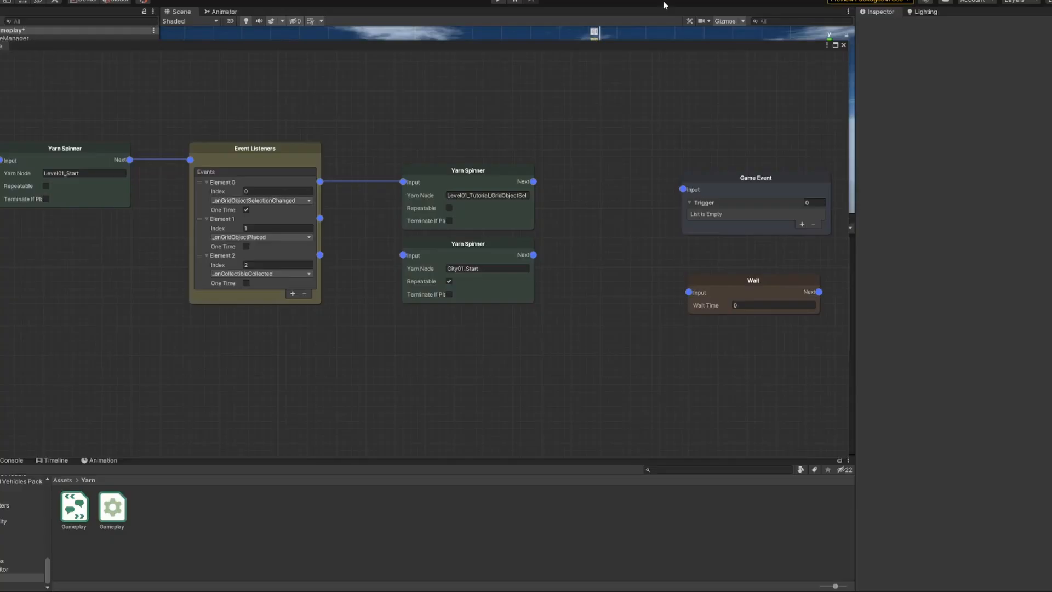
pyautogui.click(74, 507)
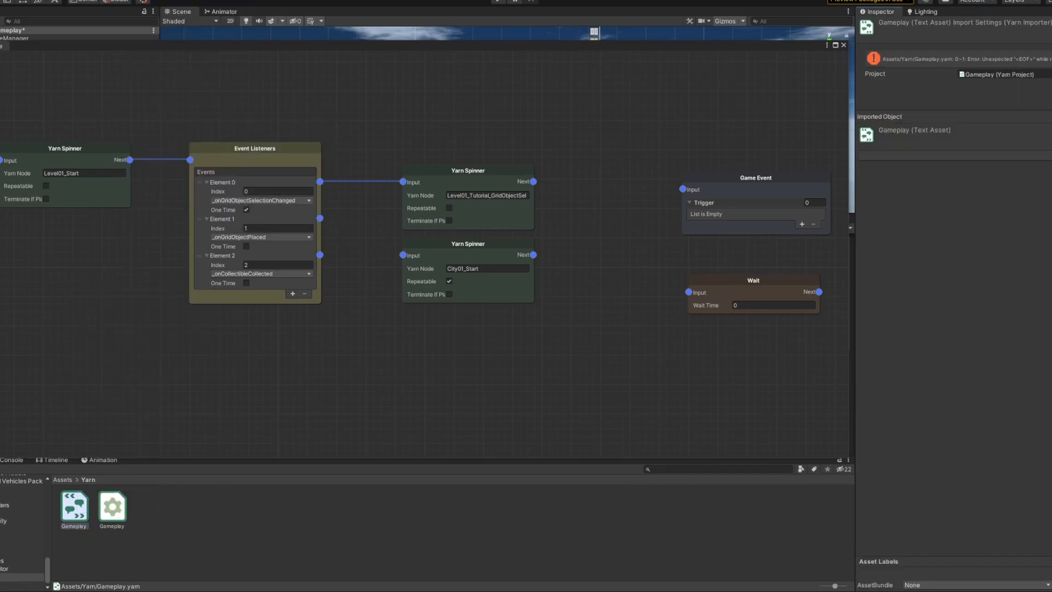
pyautogui.doubleClick(74, 507)
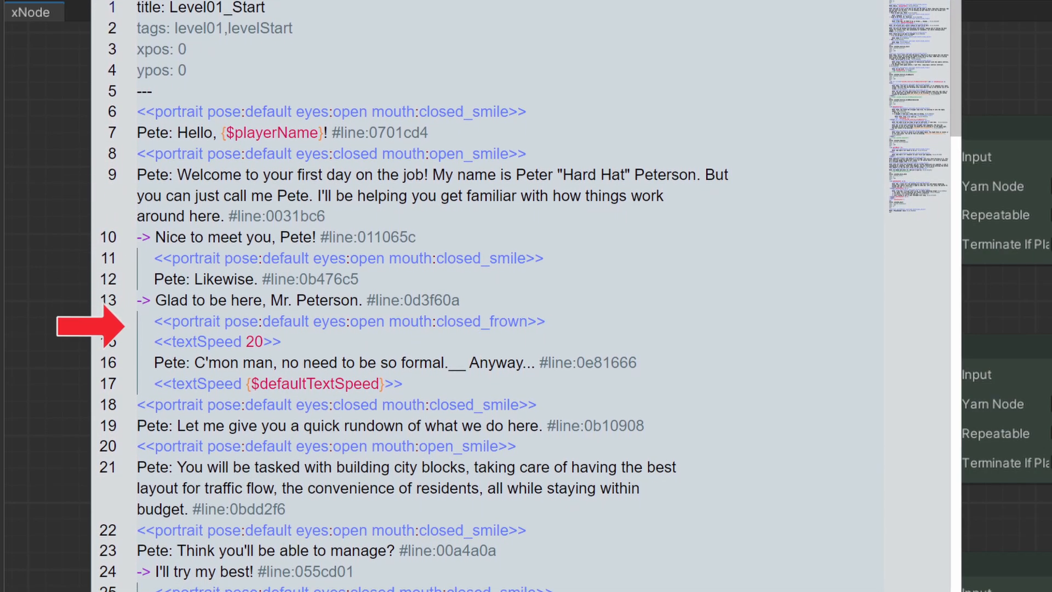
pyautogui.scroll(-3)
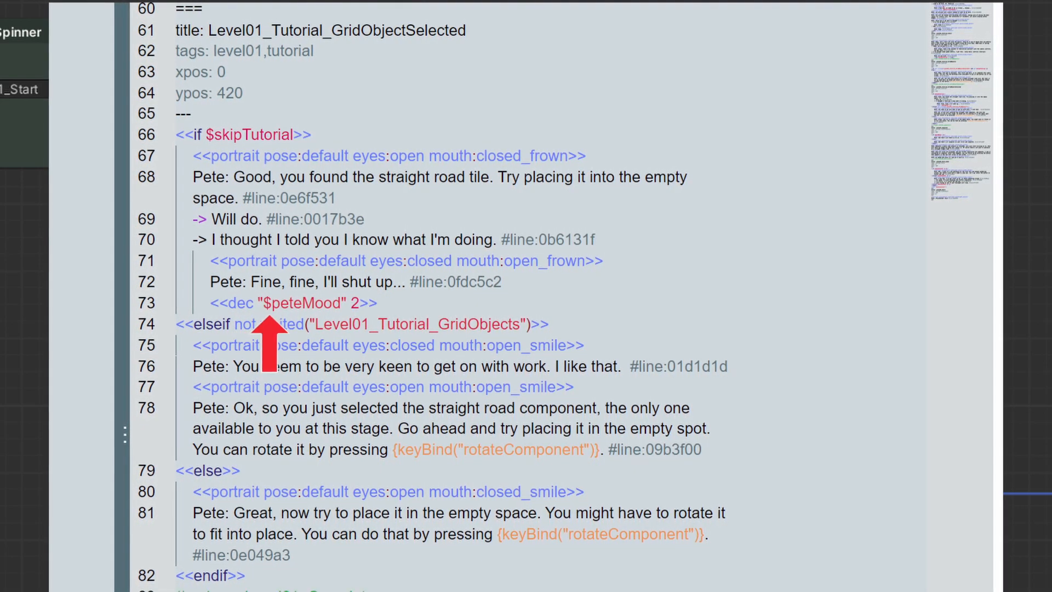
pyautogui.scroll(-3)
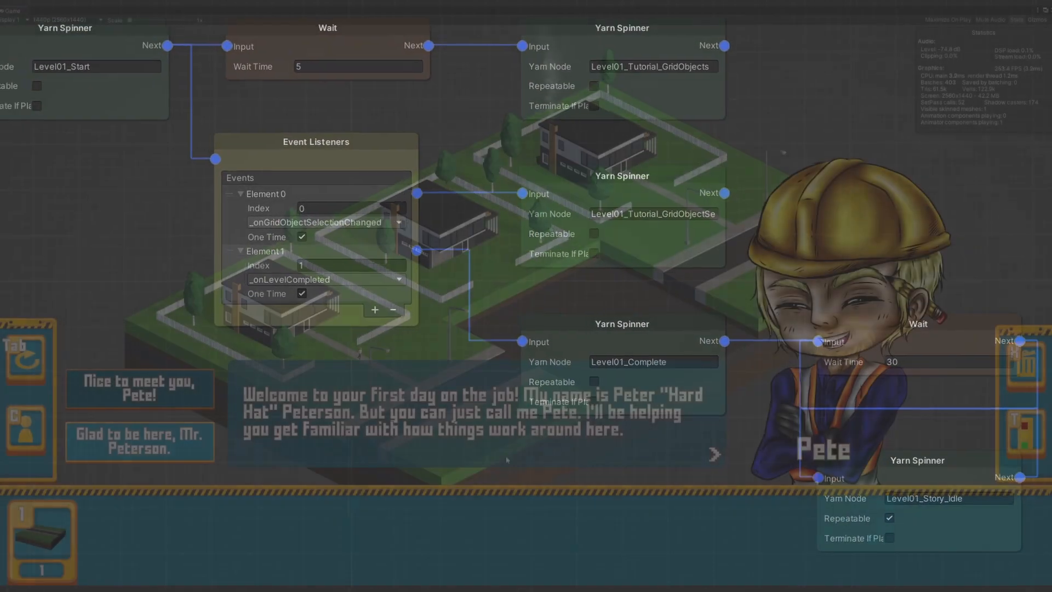
# Reply to Pete's welcome and advance to his straight-road-component line.
pyautogui.click(712, 455)
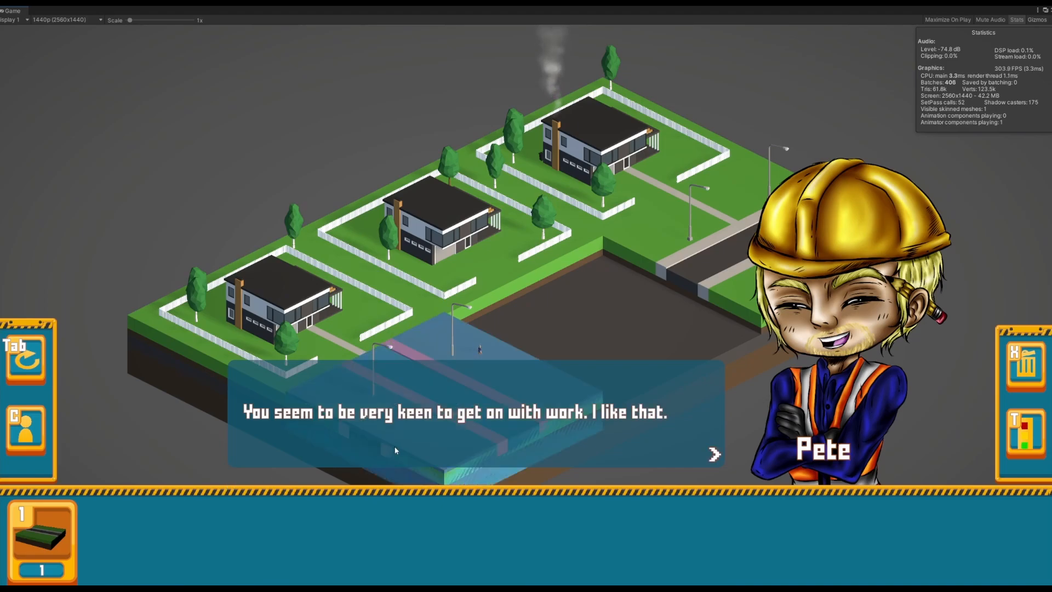
pyautogui.click(713, 454)
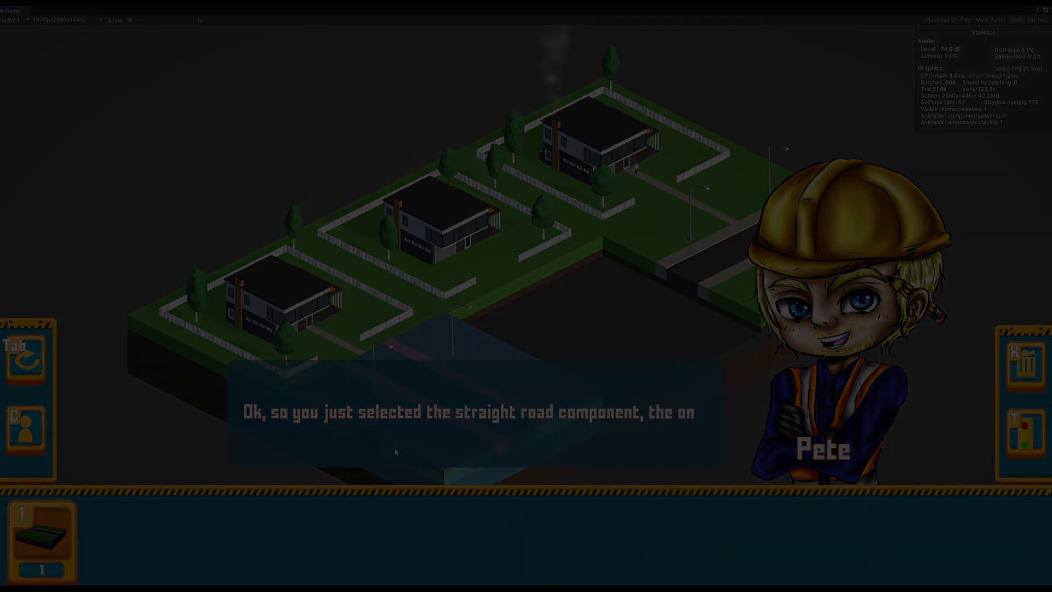